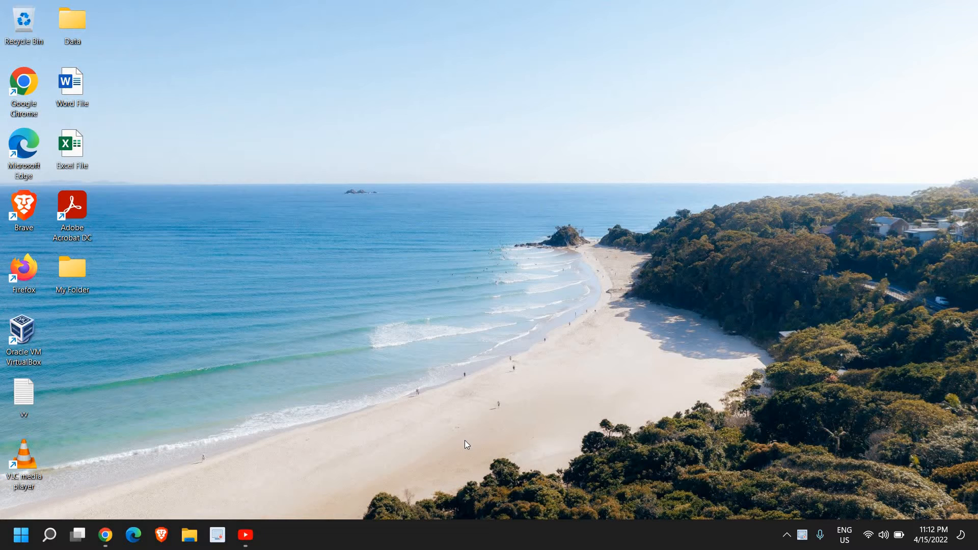
mouse_move(70, 497)
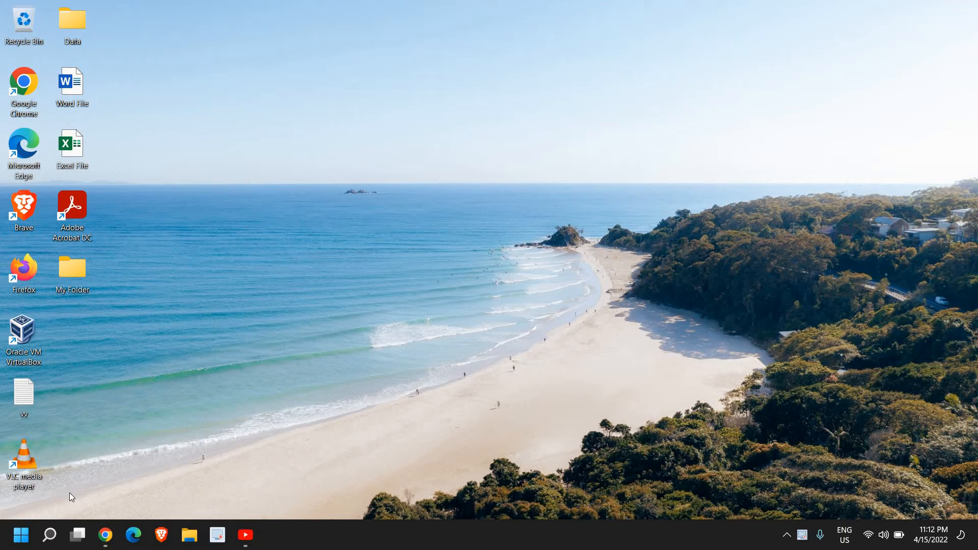
Step: Launch Settings from the Start button's quick link menu
right_click(20, 534)
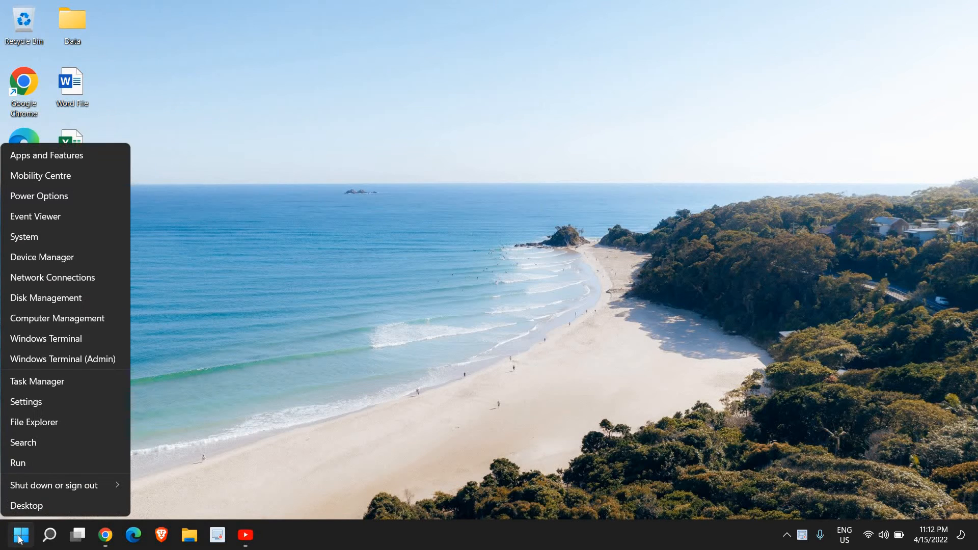
click(21, 535)
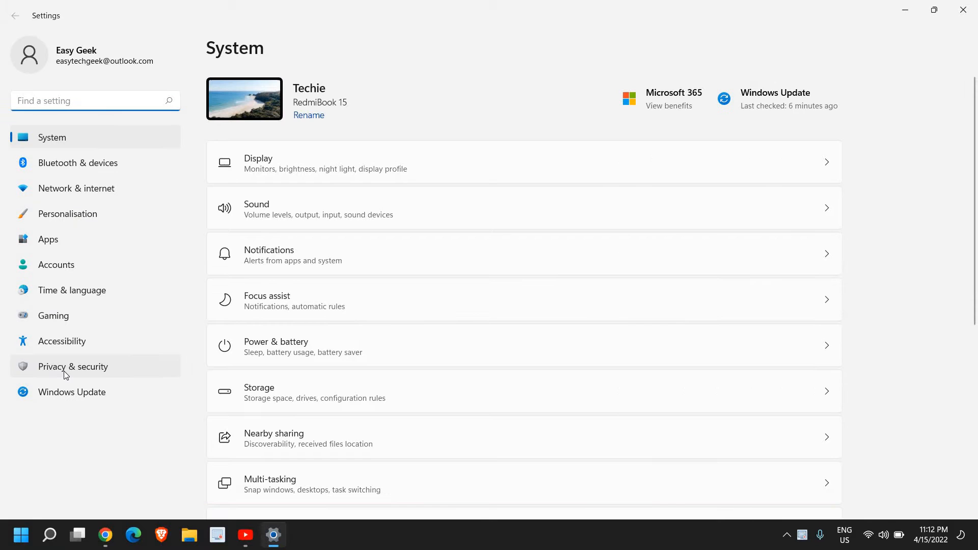
Step: Go to the Privacy & security page from the navigation pane
click(72, 366)
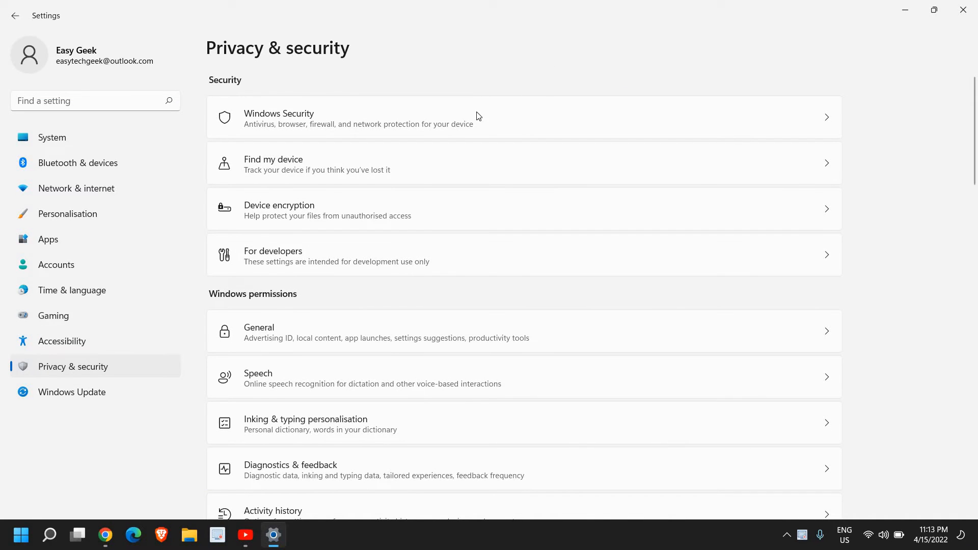
mouse_move(307, 140)
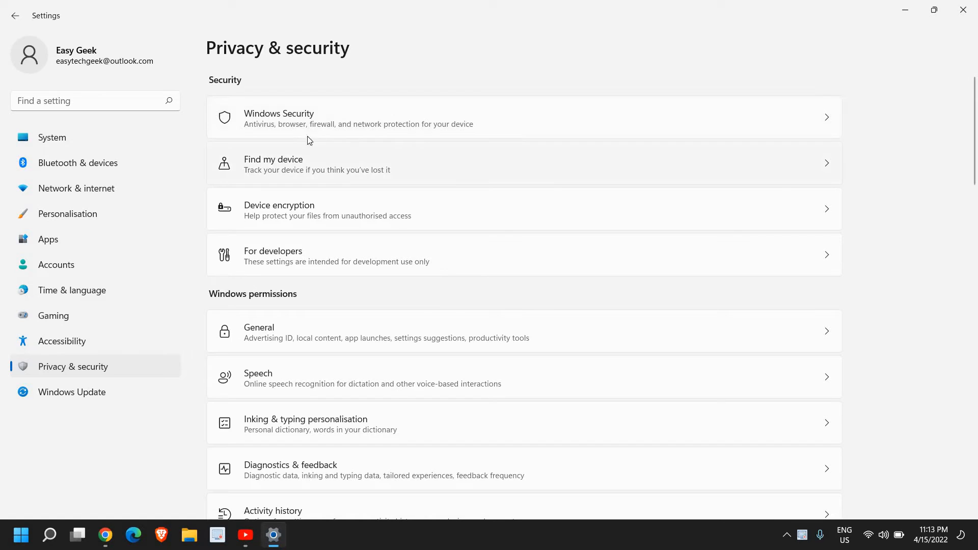
mouse_move(385, 185)
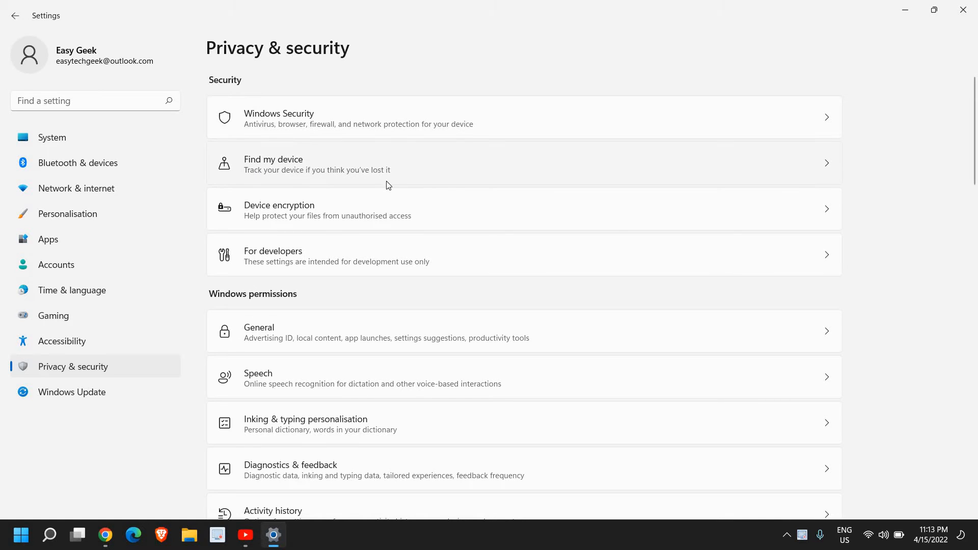
mouse_move(438, 190)
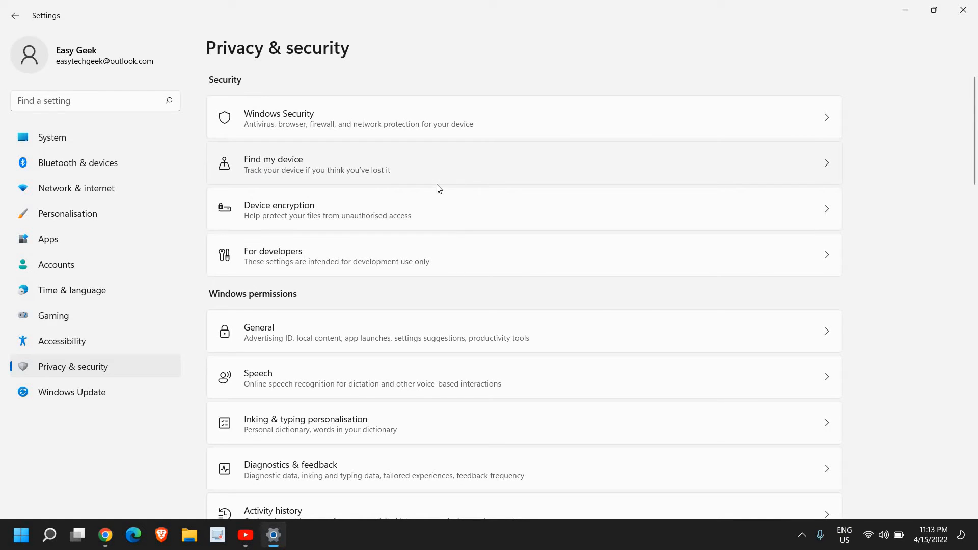
Step: Review the app permission categories and go into the Radios permission page
scroll(down, 3)
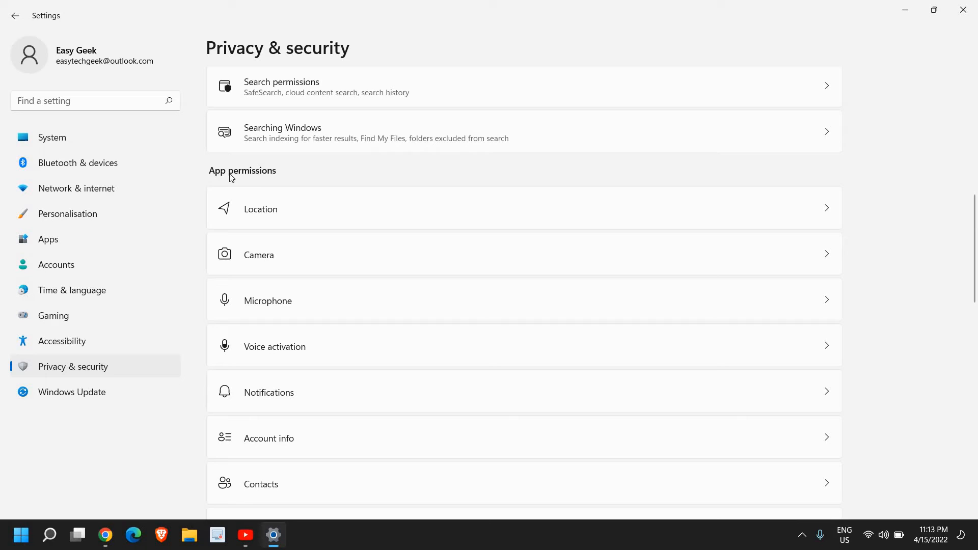
mouse_move(426, 192)
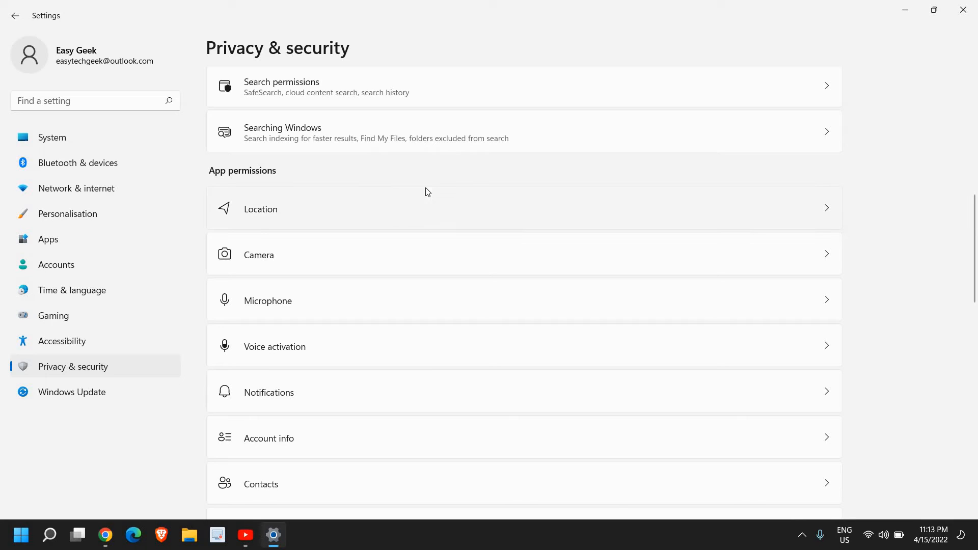
mouse_move(445, 216)
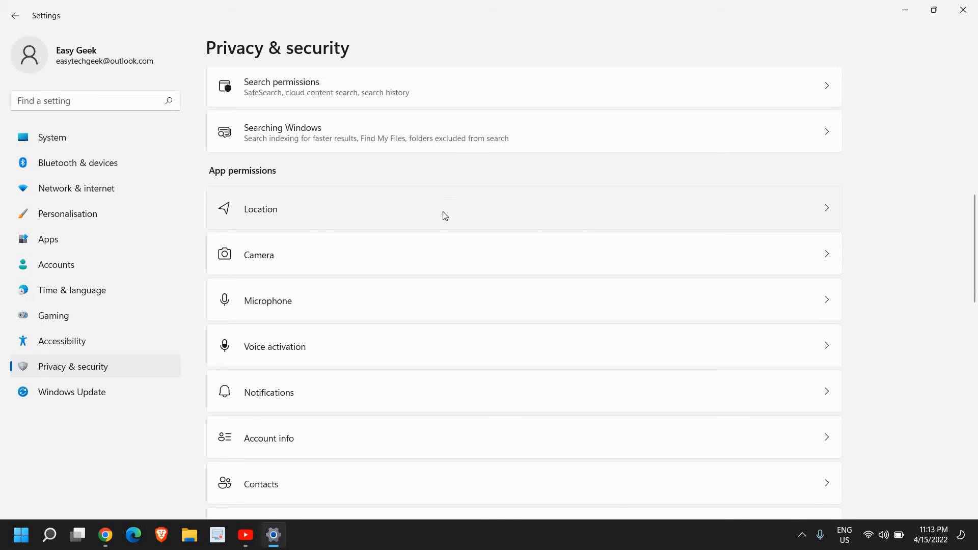
mouse_move(321, 219)
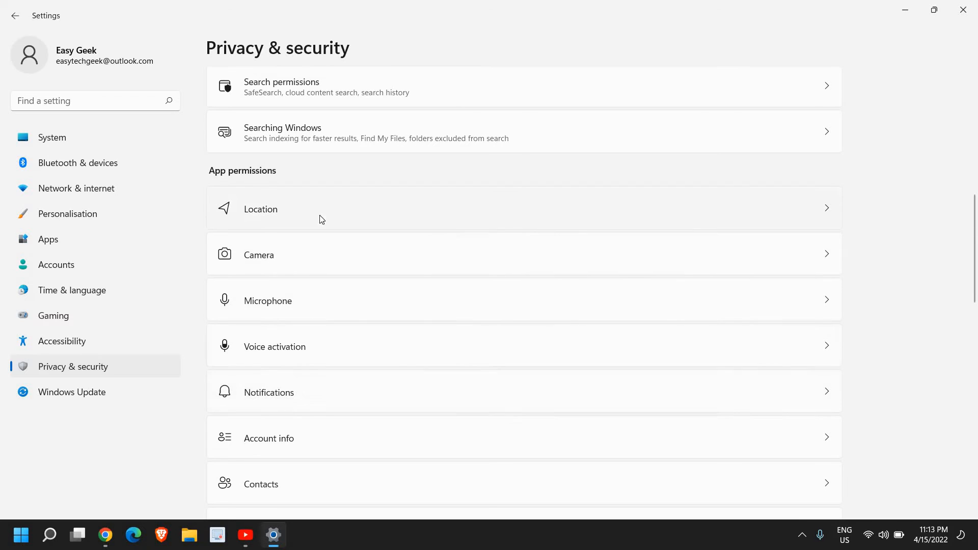
scroll(down, 3)
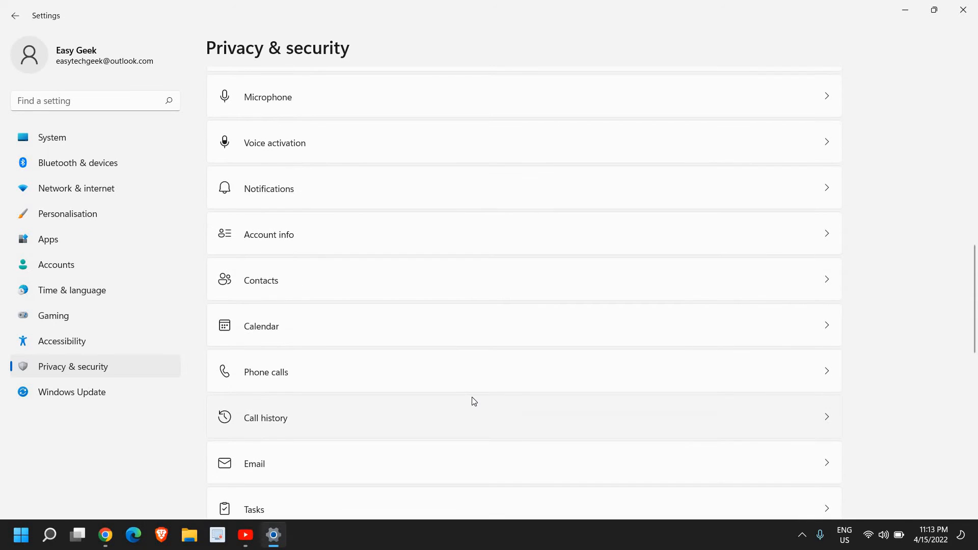
scroll(down, 3)
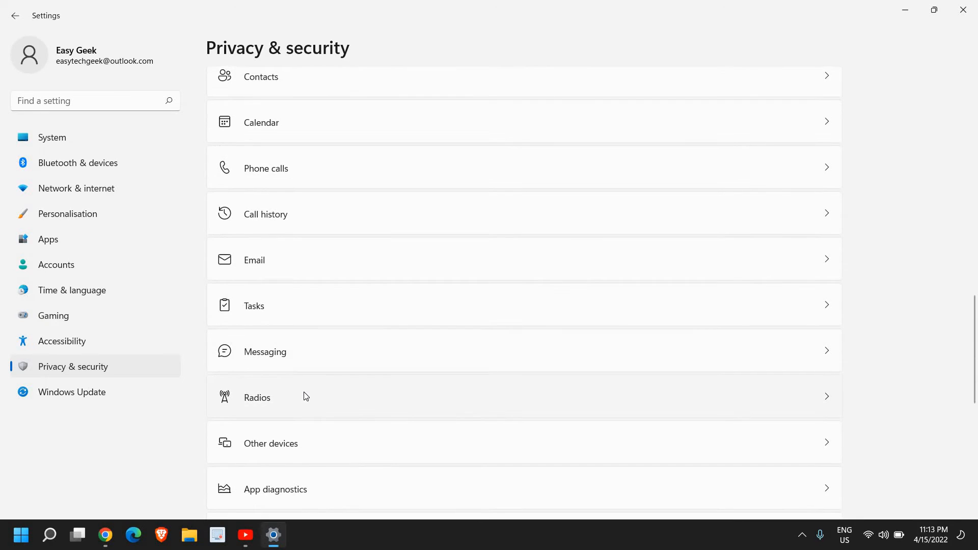
click(257, 397)
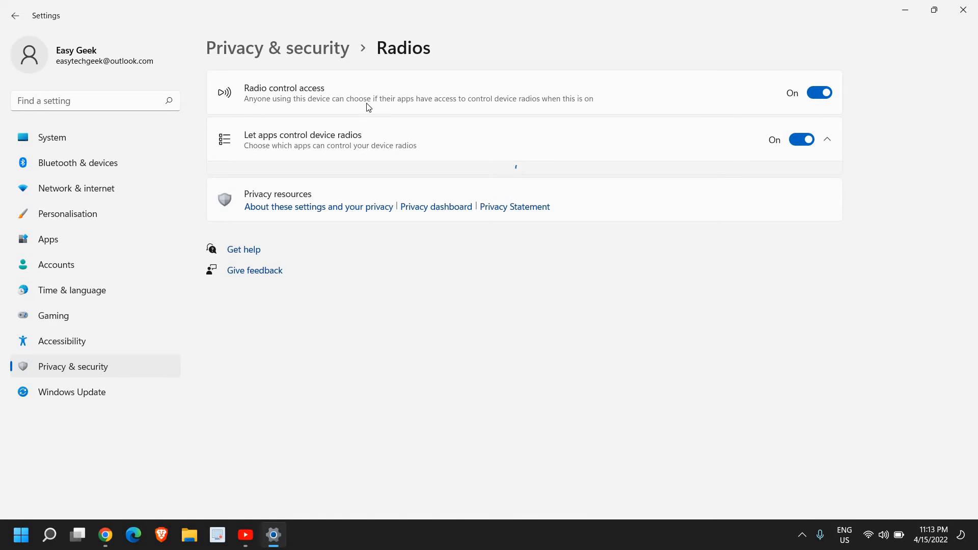
Step: Leave Radios for Privacy & security and go into the Camera permission page
click(827, 140)
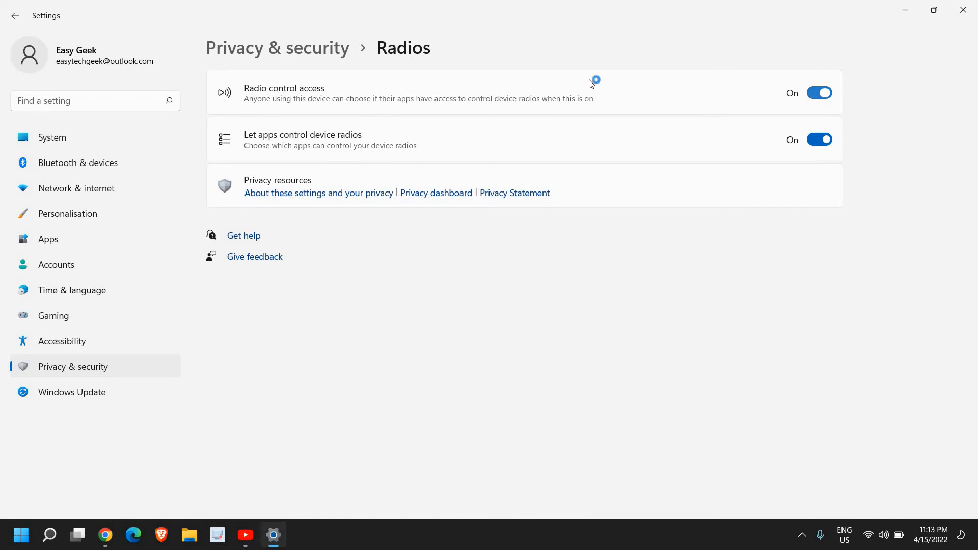
click(15, 15)
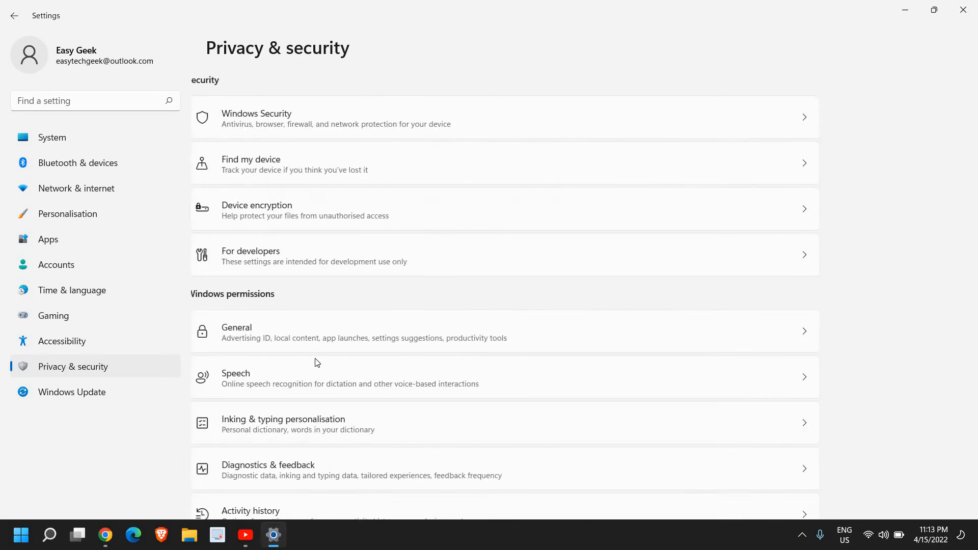
scroll(down, 3)
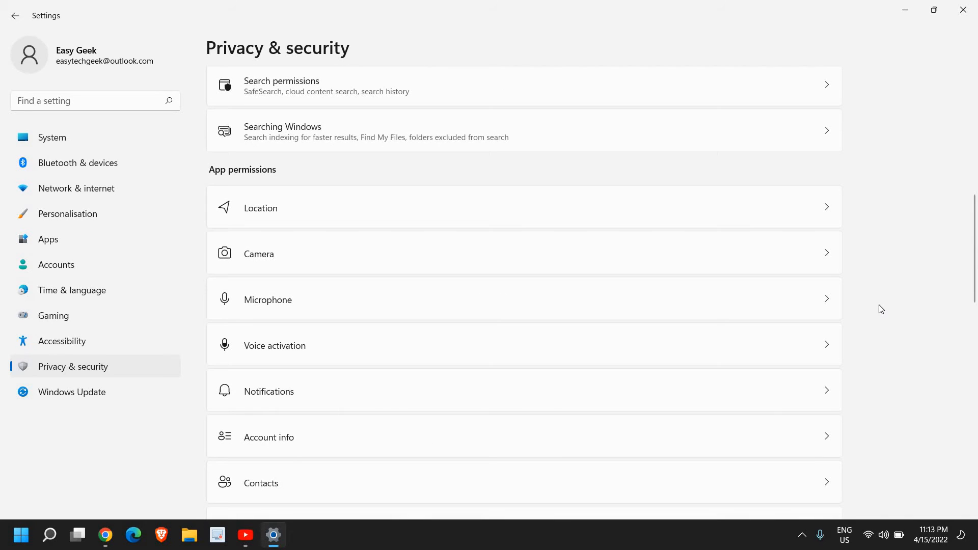
mouse_move(349, 263)
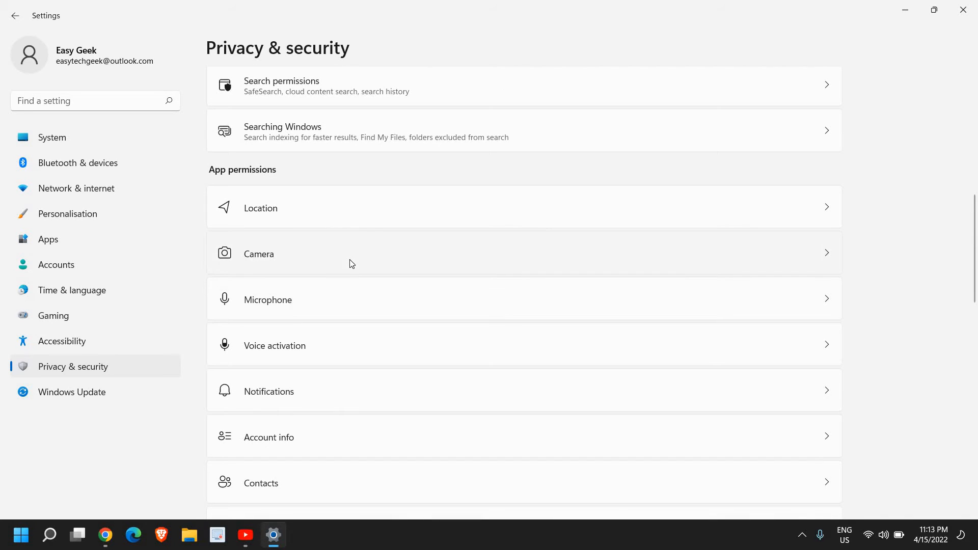
click(258, 254)
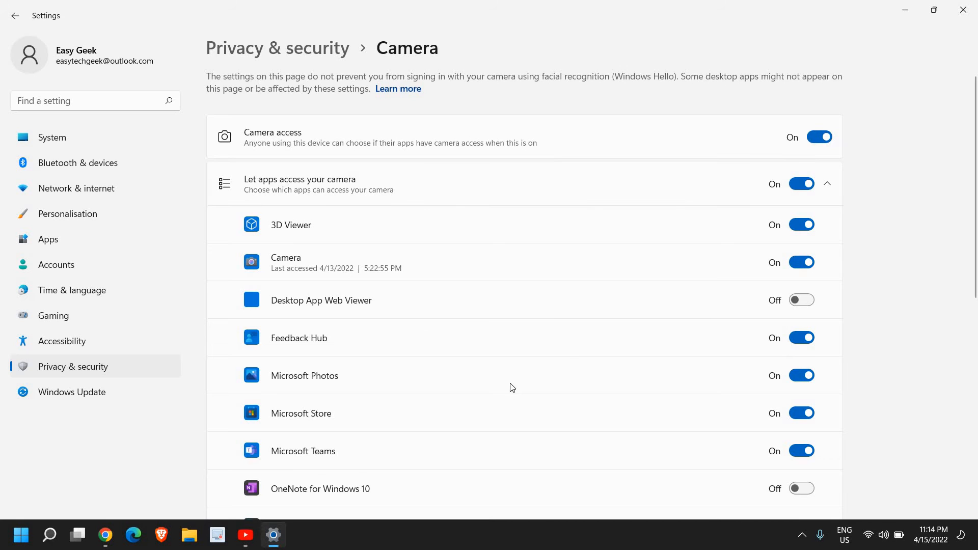
Step: Switch Skype's camera access to Off and return to Privacy & security
scroll(down, 3)
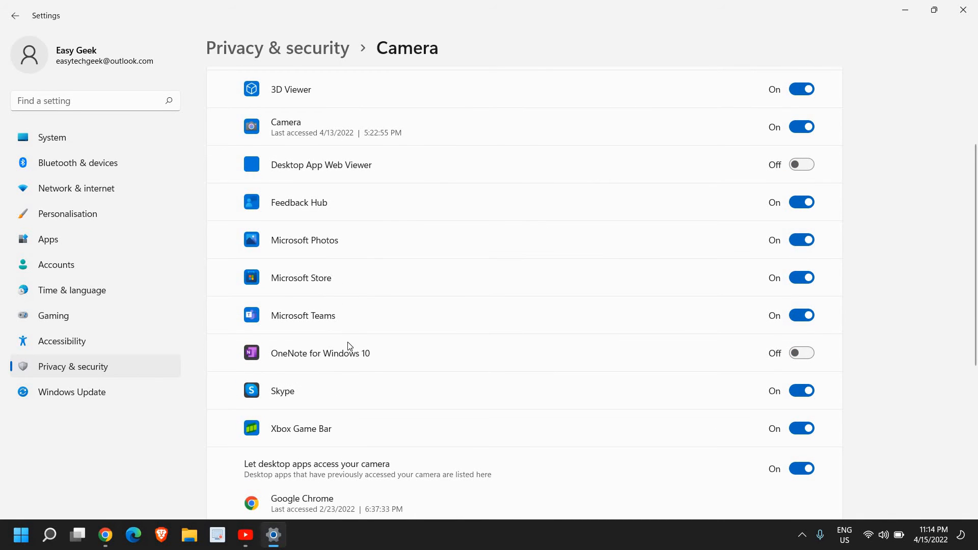
mouse_move(327, 346)
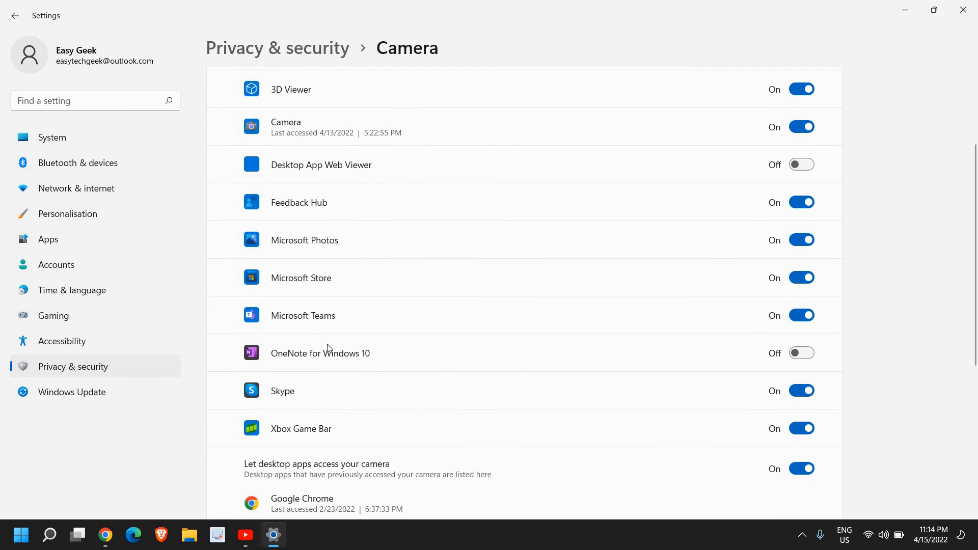
mouse_move(818, 404)
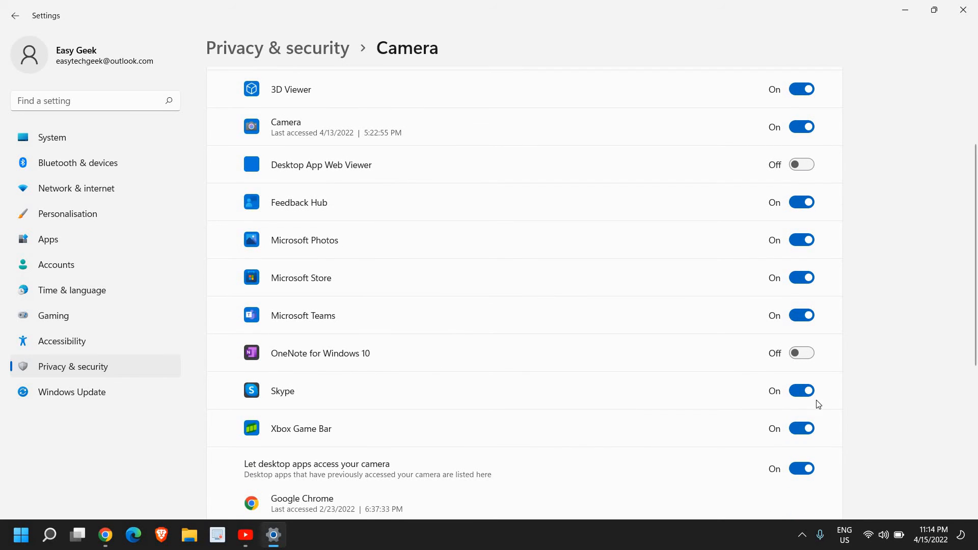
click(802, 390)
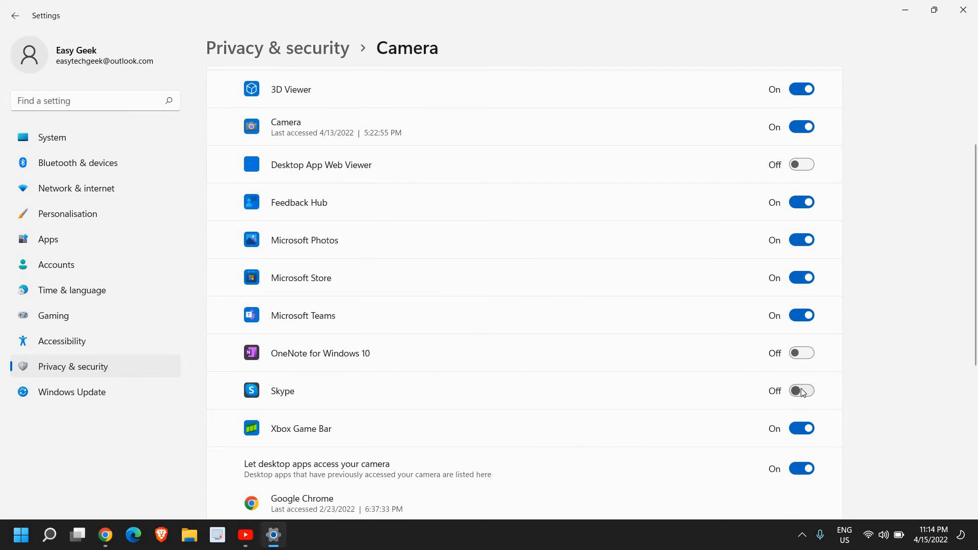
click(800, 390)
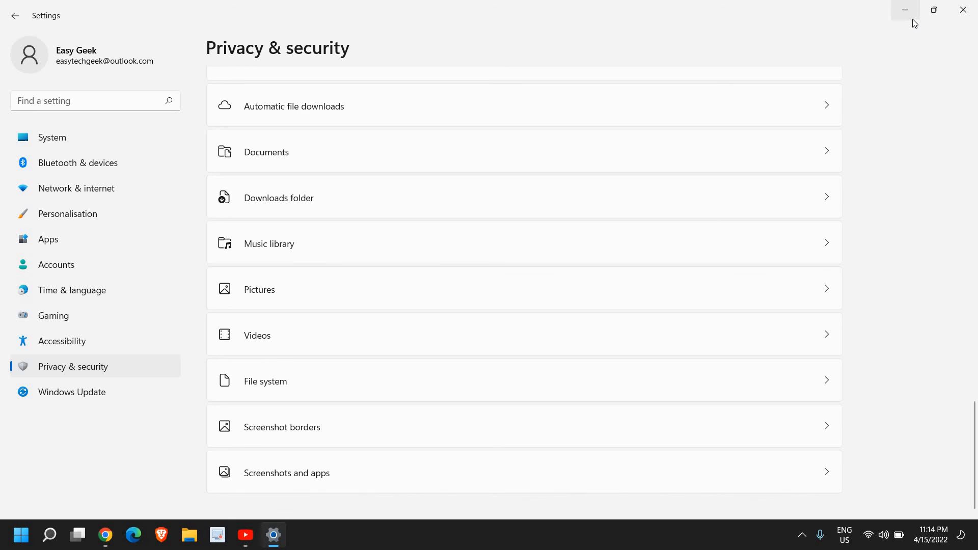
Step: Minimize the Settings window so the desktop shows
click(904, 10)
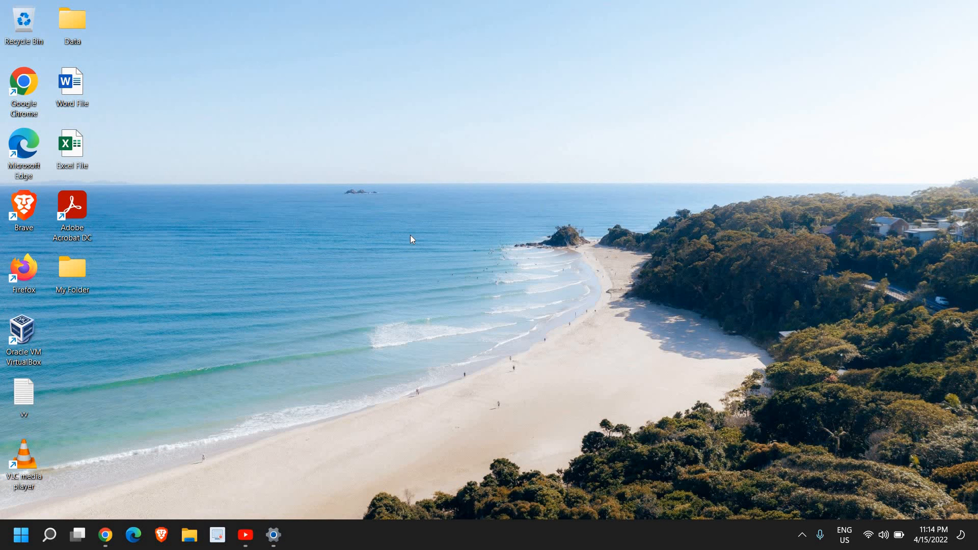